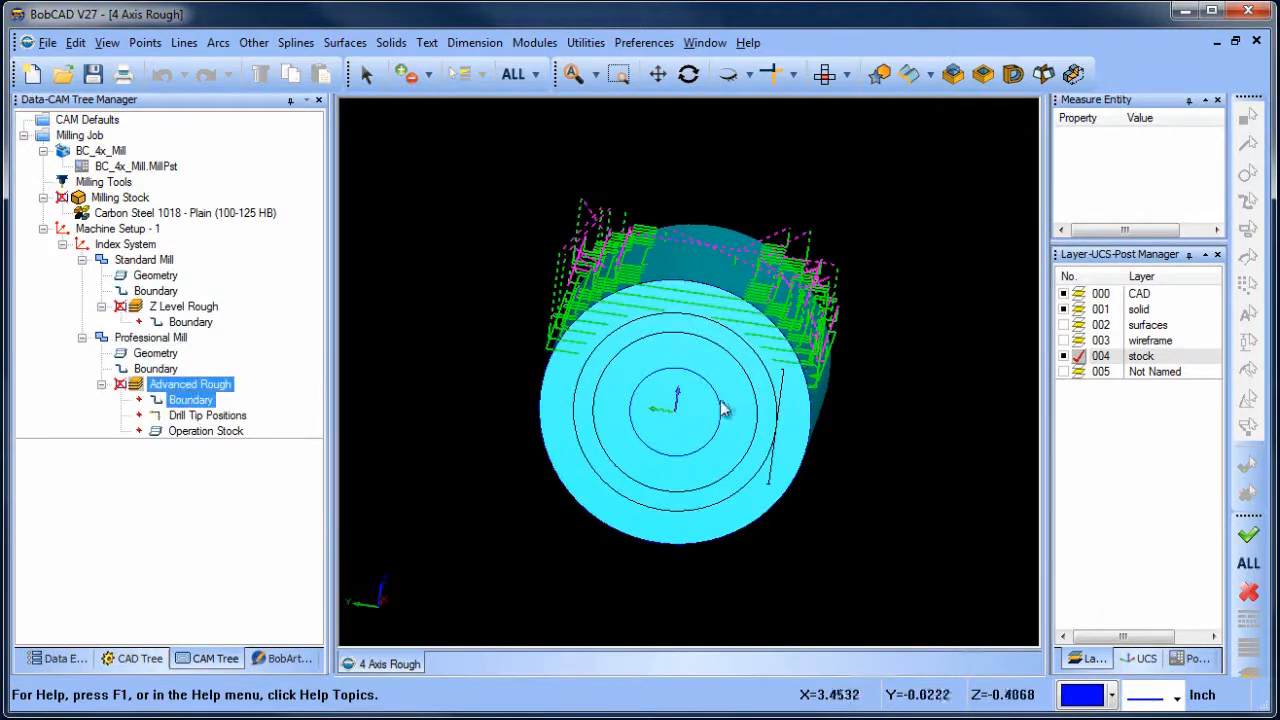
Run the Advanced Rough simulation to cut the stepped stock and start saving the simulated stock.
drag(720, 410, 700, 420)
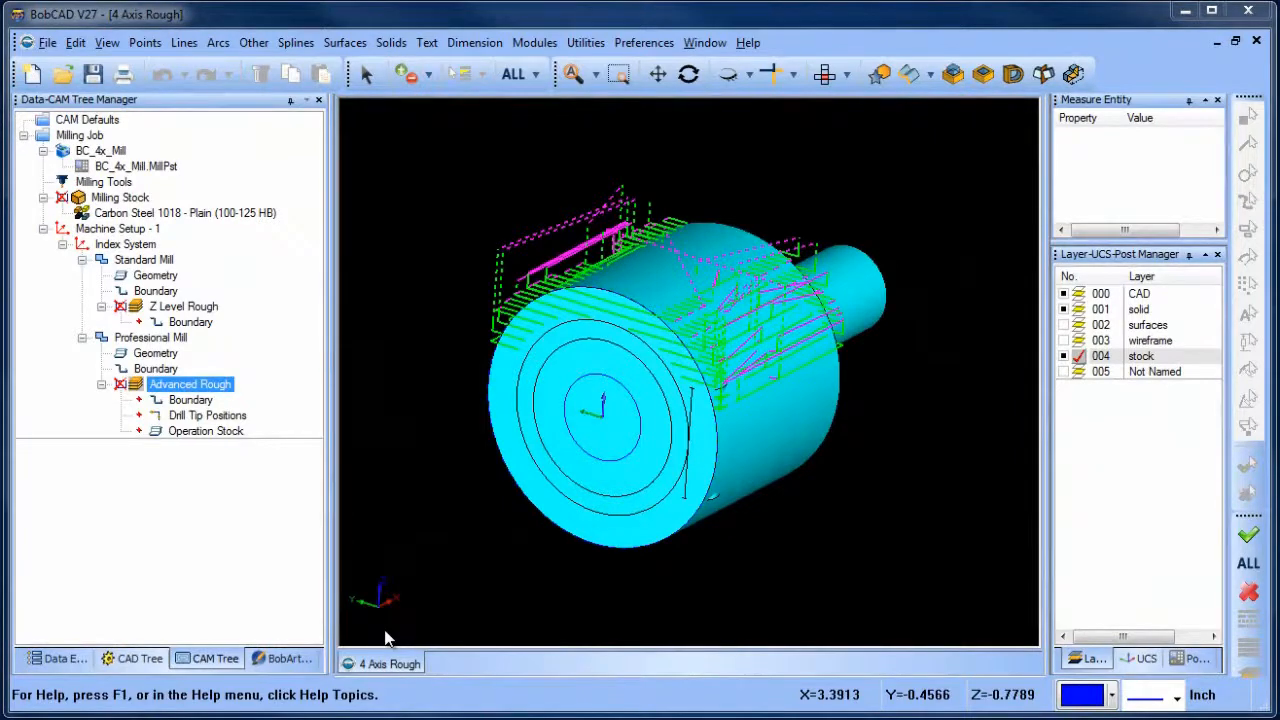
click(144, 260)
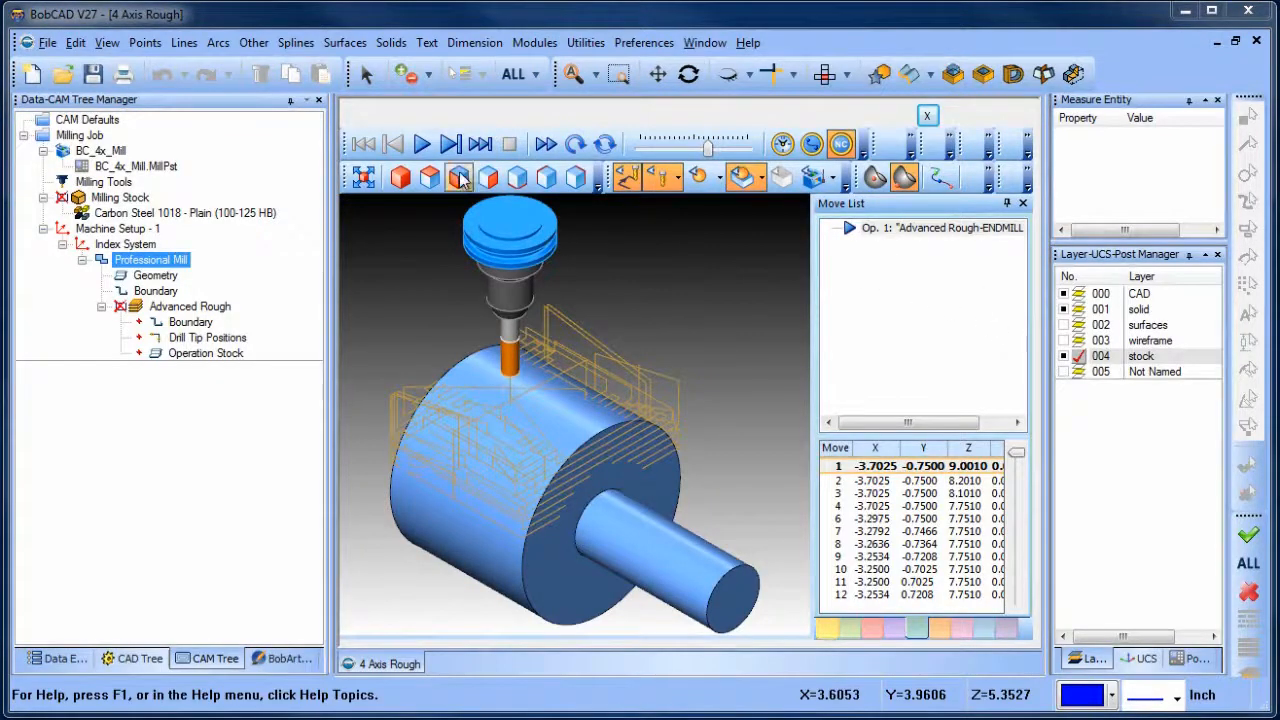
click(420, 144)
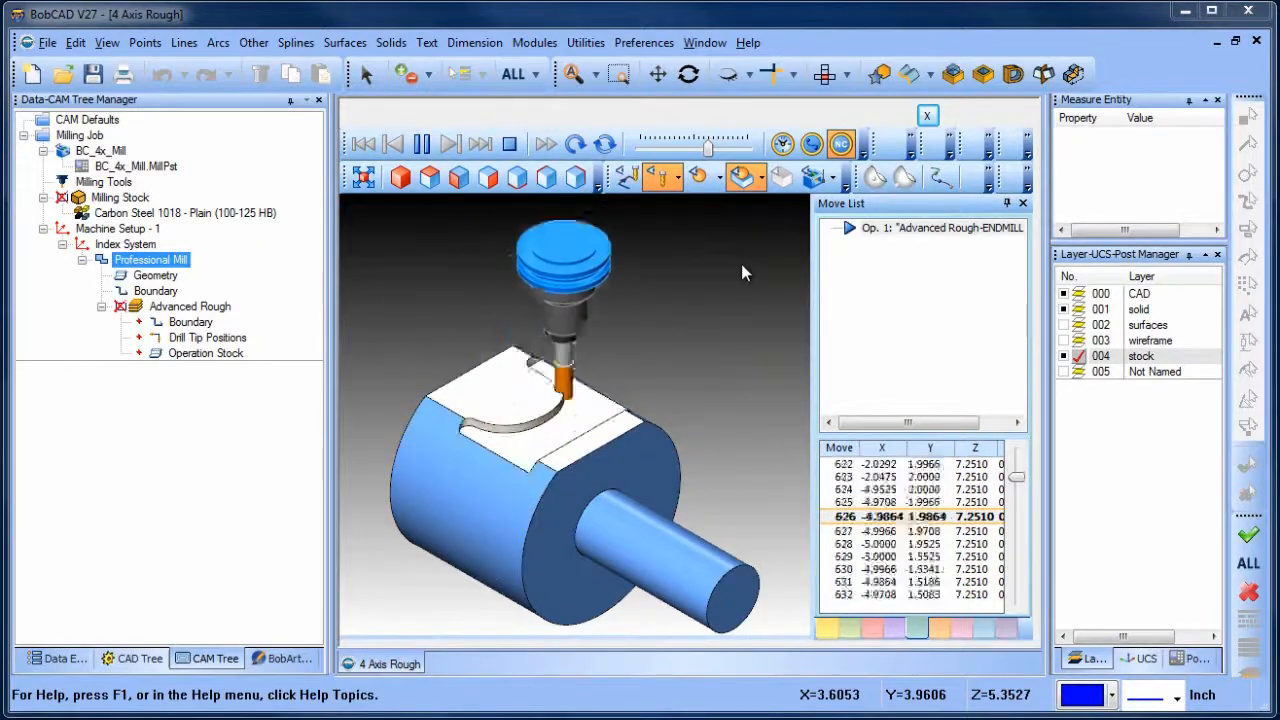
click(420, 144)
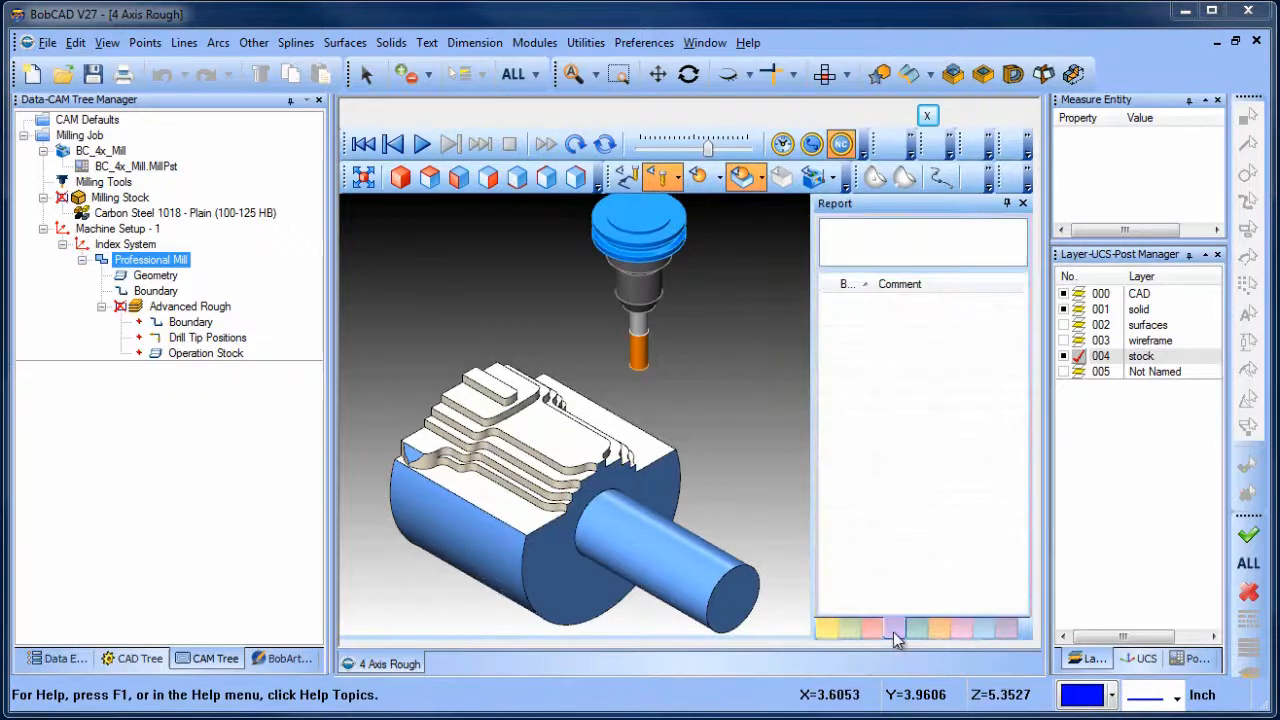
click(958, 628)
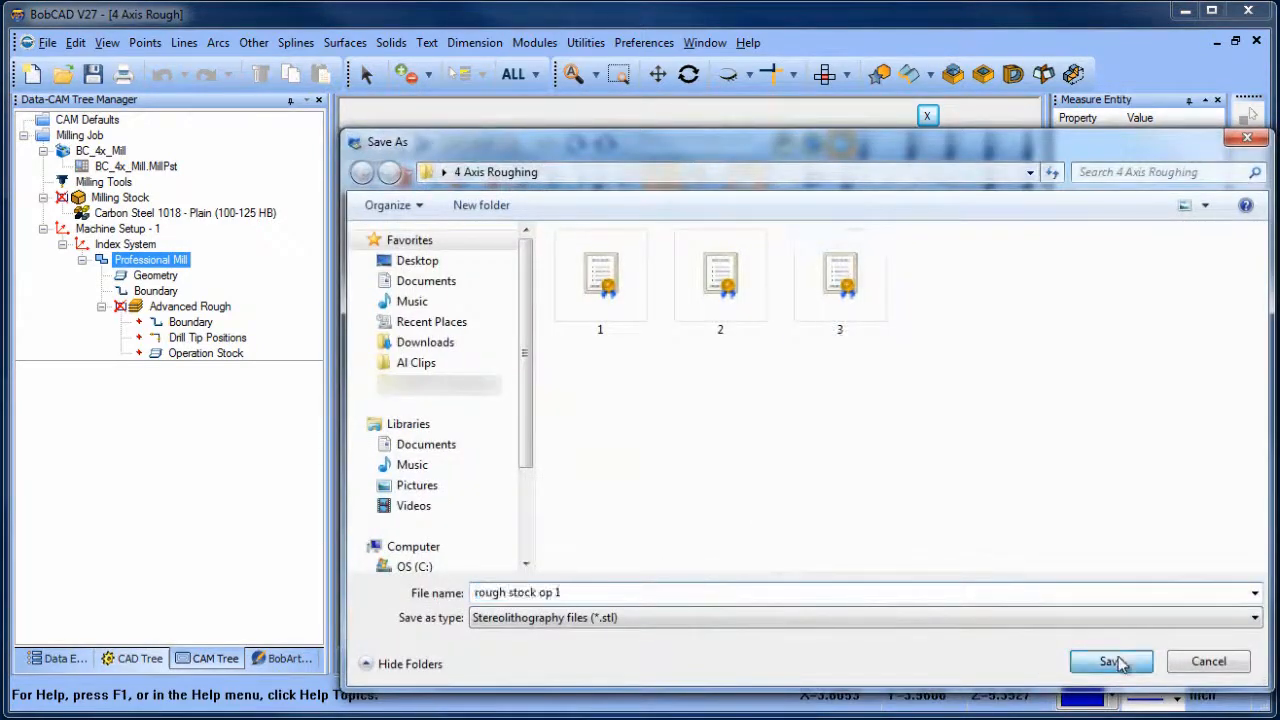
Save the roughed stock as the STL file 'rough stock op 1' in the 4 Axis Roughing folder.
click(1108, 660)
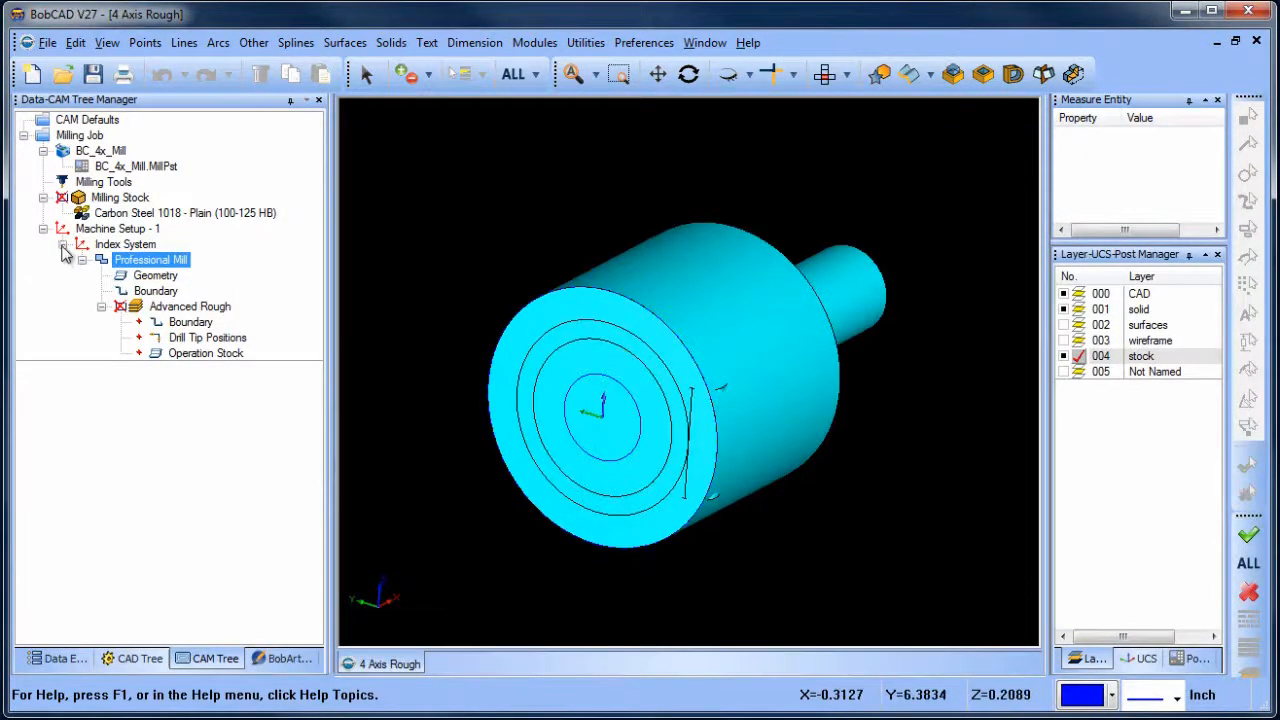
Copy and paste the Index System so a second one with its own Advanced Rough appears under Machine Setup.
right_click(124, 244)
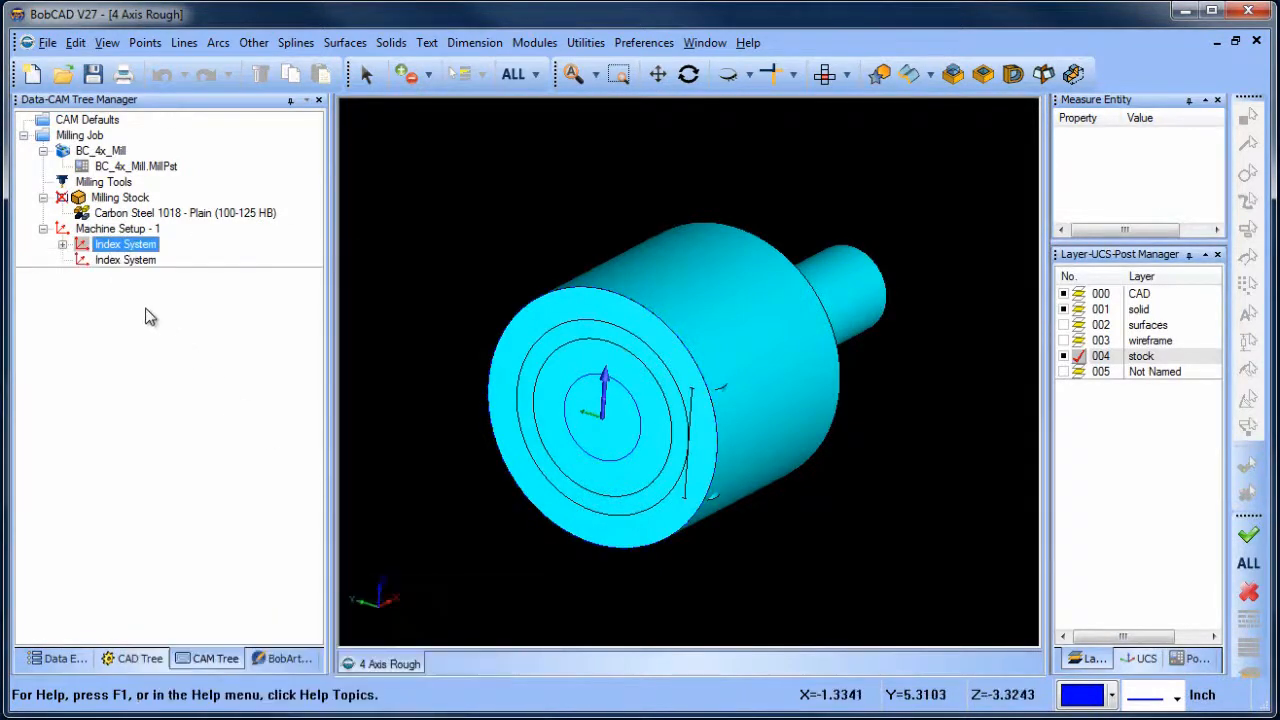
double_click(124, 260)
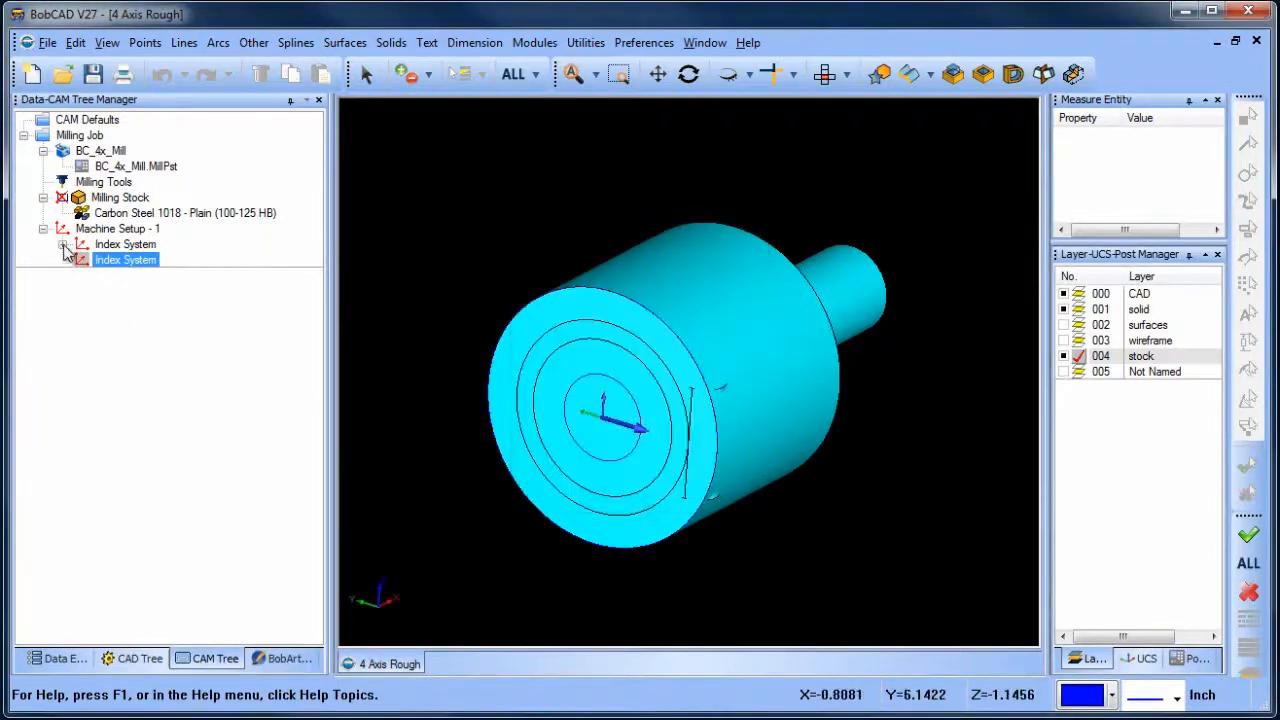
right_click(150, 260)
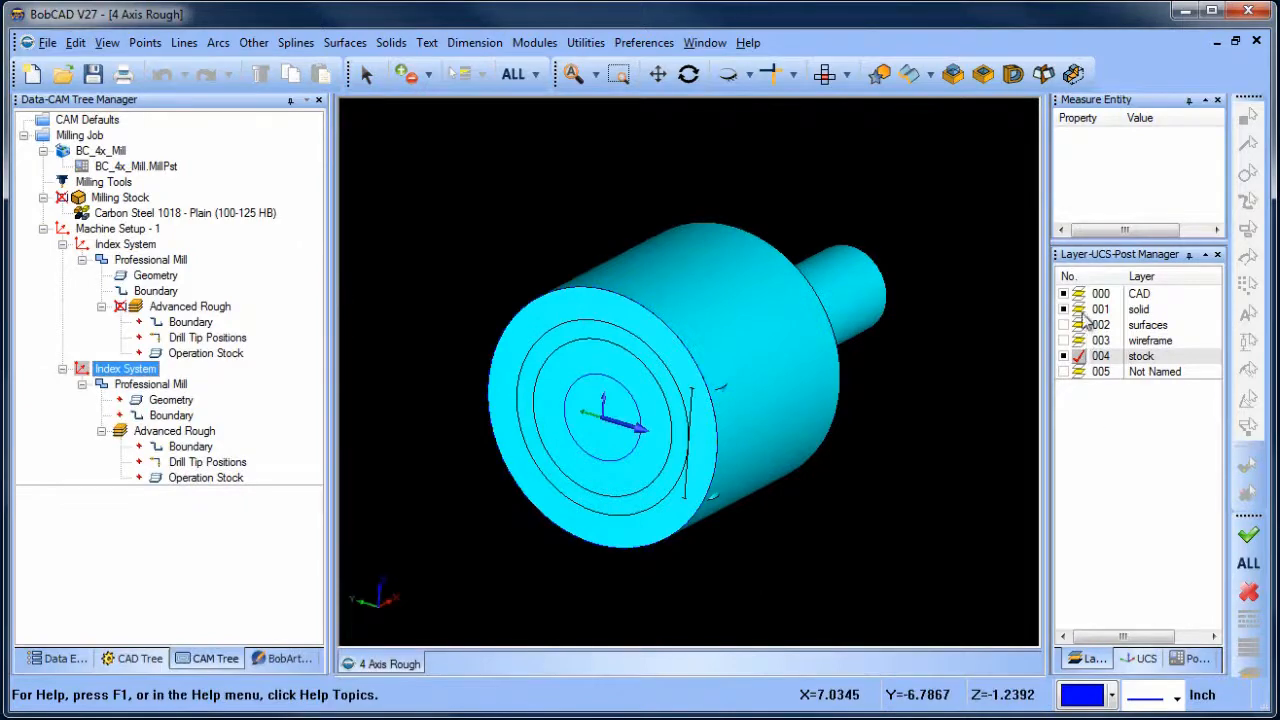
right_click(172, 400)
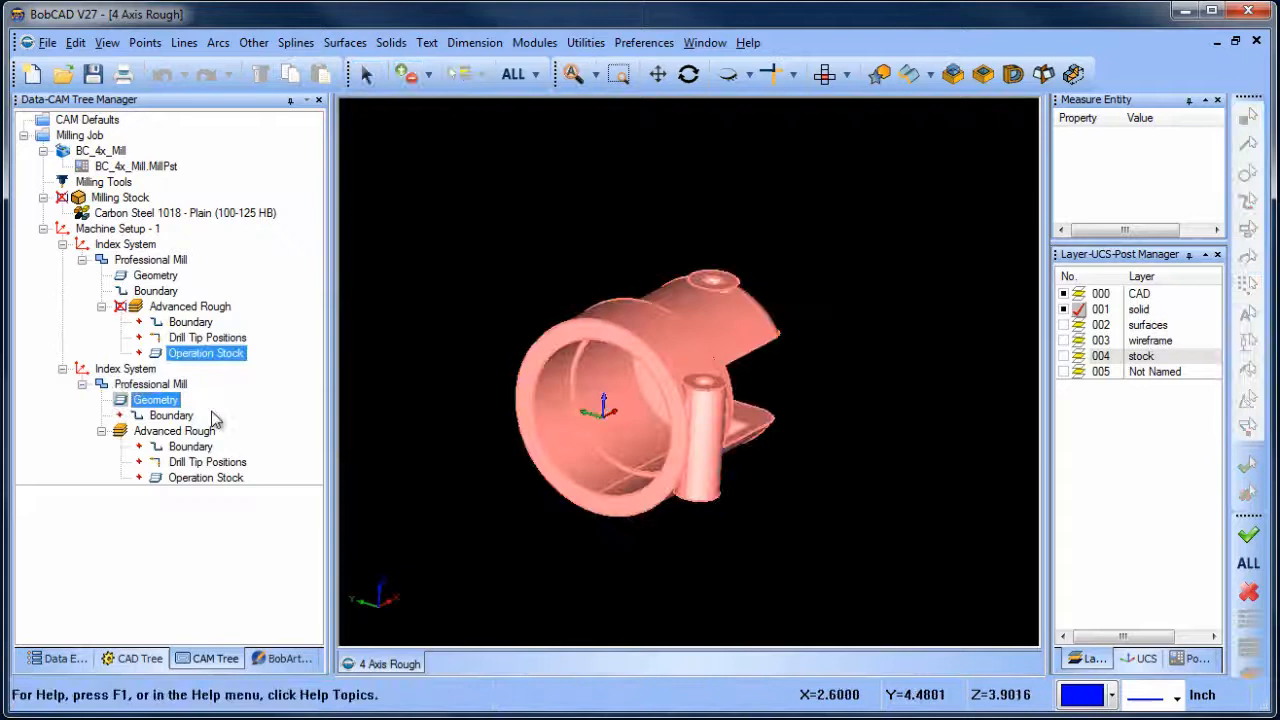
Show the copied operation's boundary and bring up its Operation Stock definition (Solid Model or STL File).
click(170, 414)
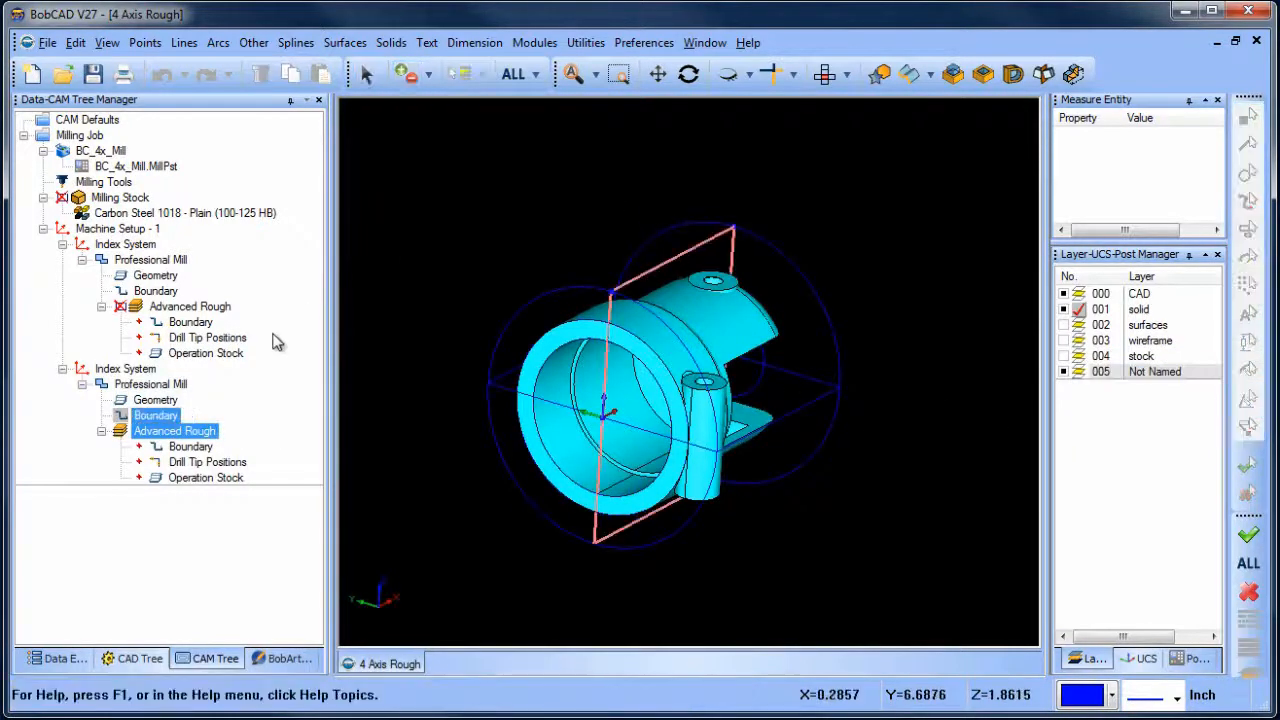
click(204, 476)
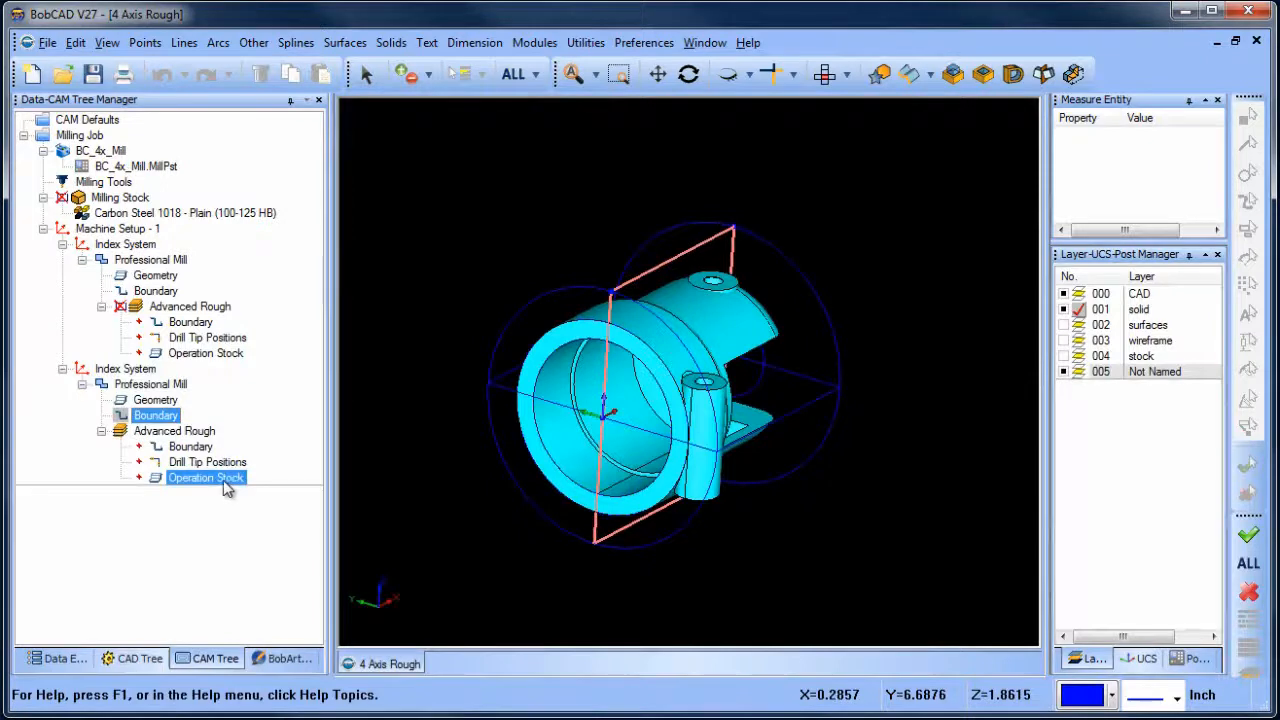
double_click(206, 476)
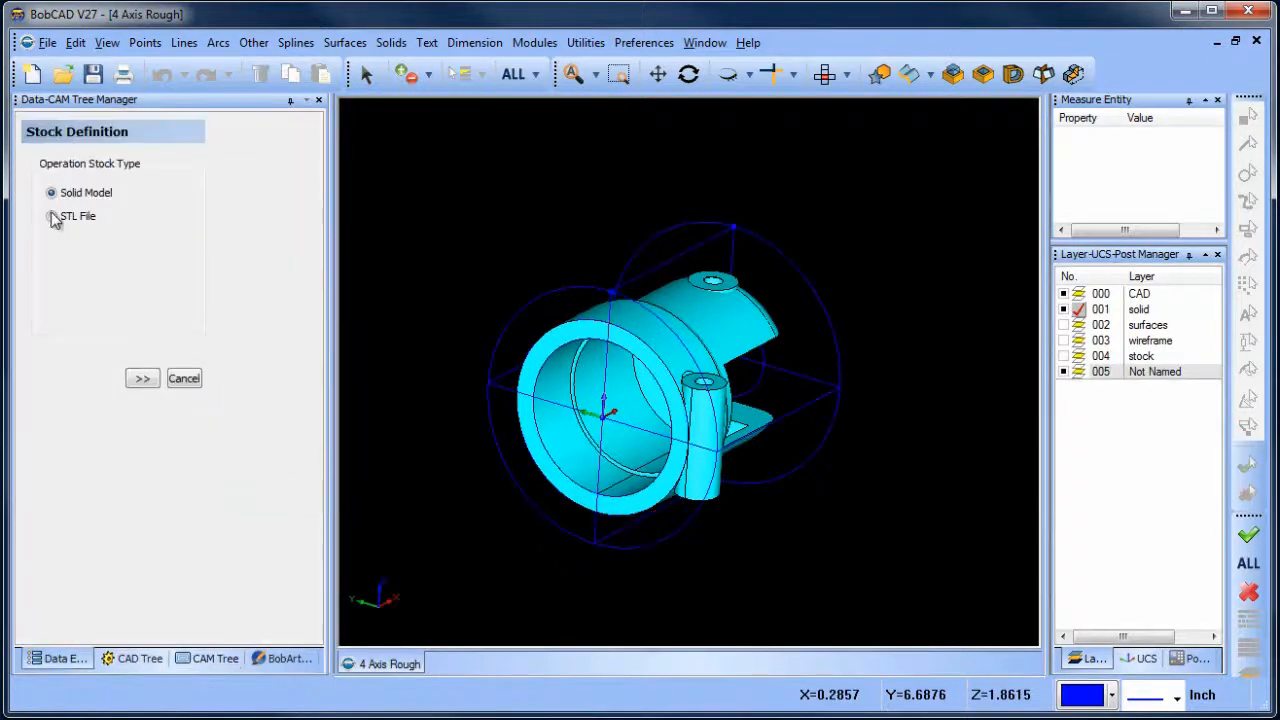
Set the copied Advanced Rough's operation stock to the STL file 'rough stock op 1' in inches.
click(52, 216)
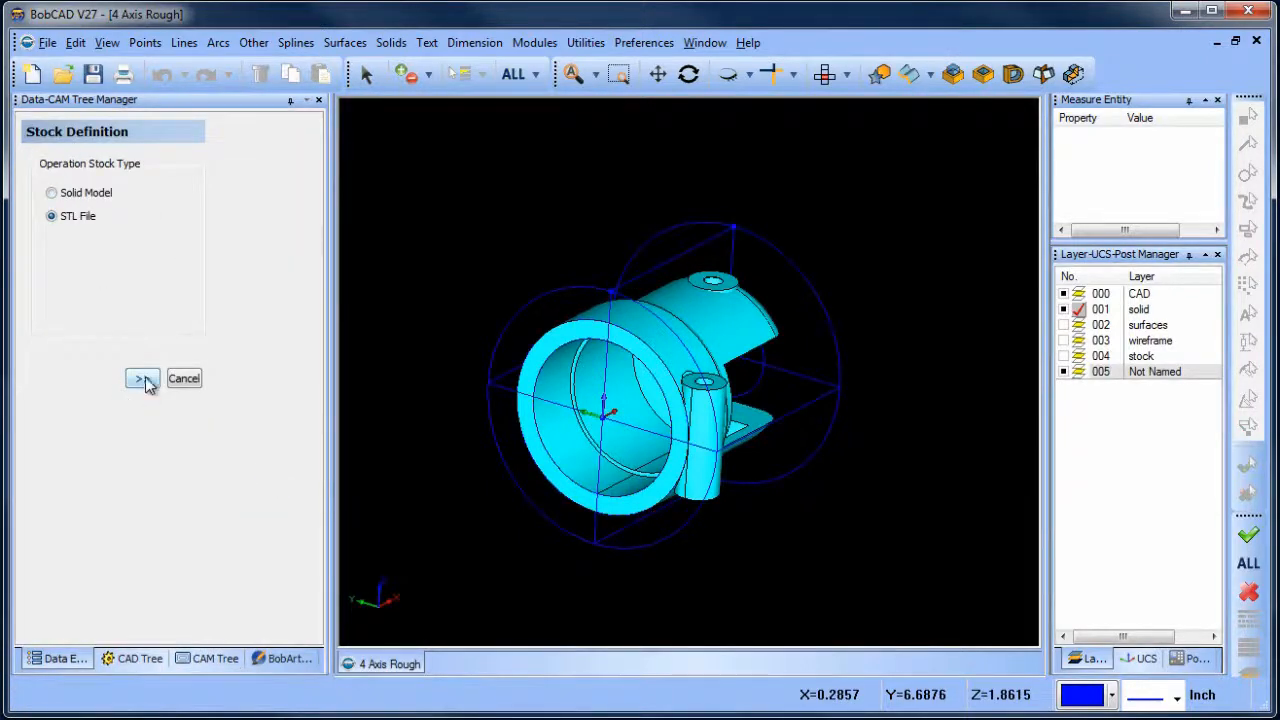
click(140, 378)
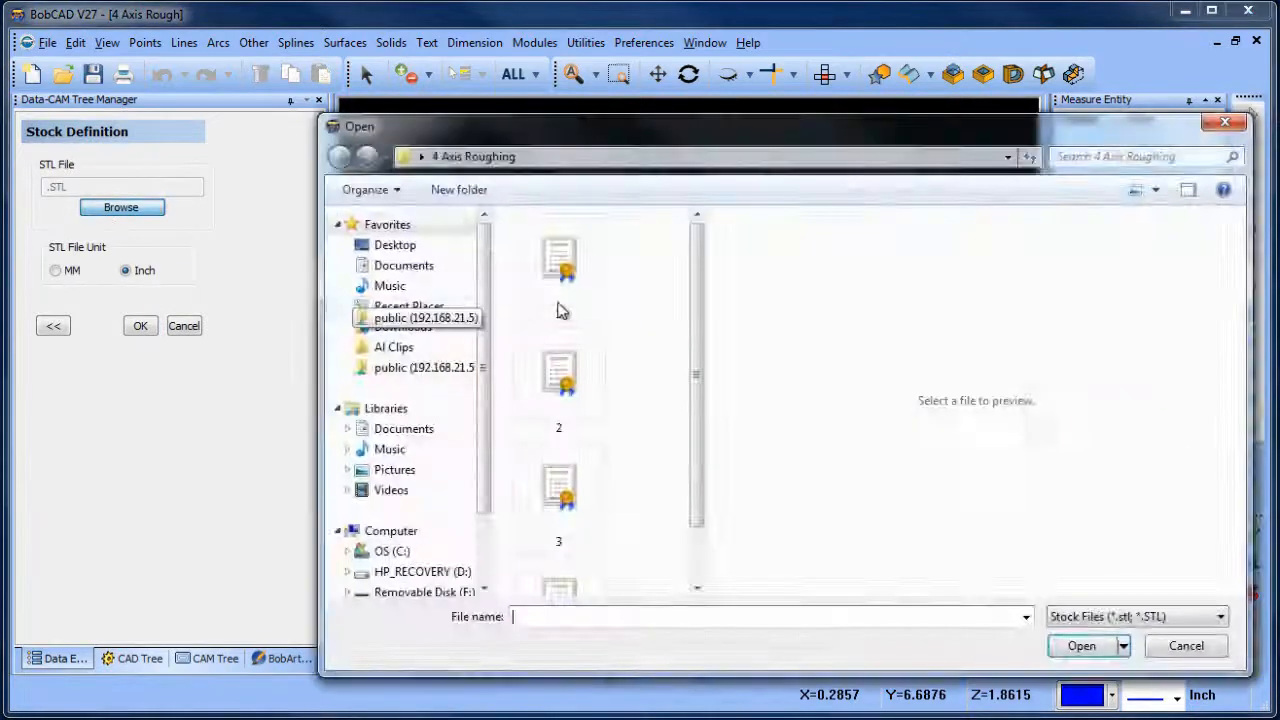
click(558, 540)
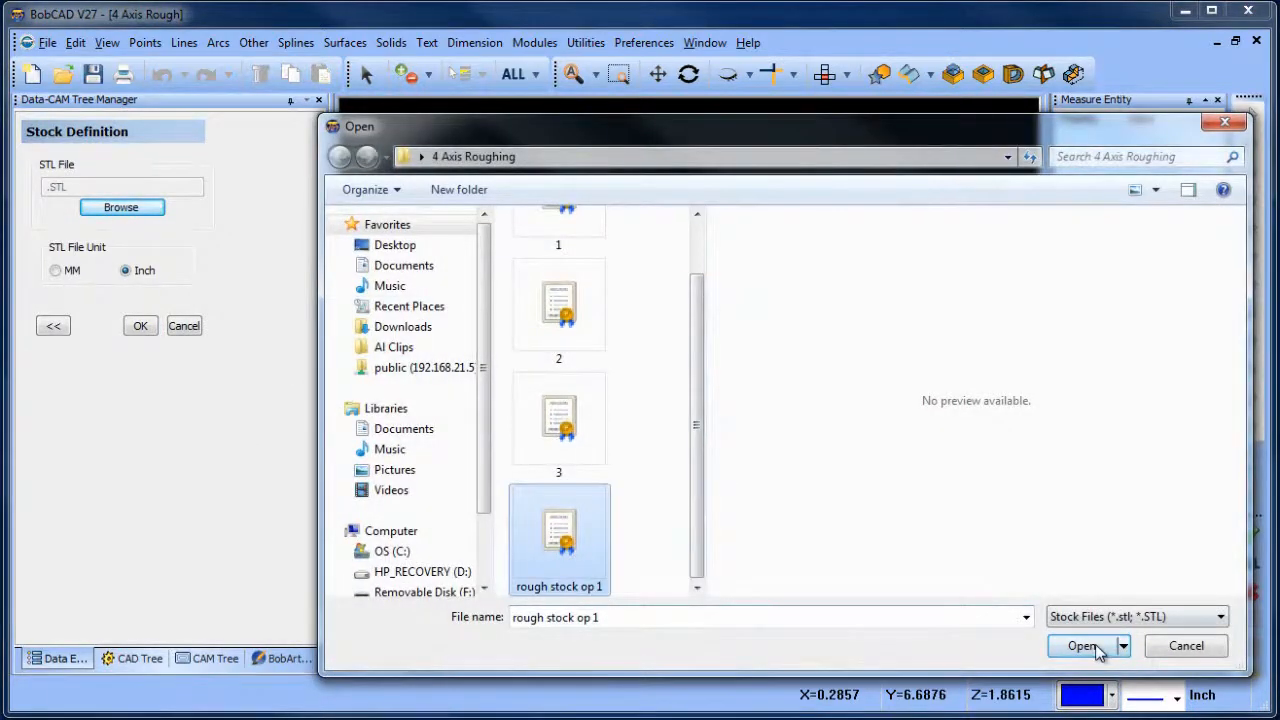
click(1080, 644)
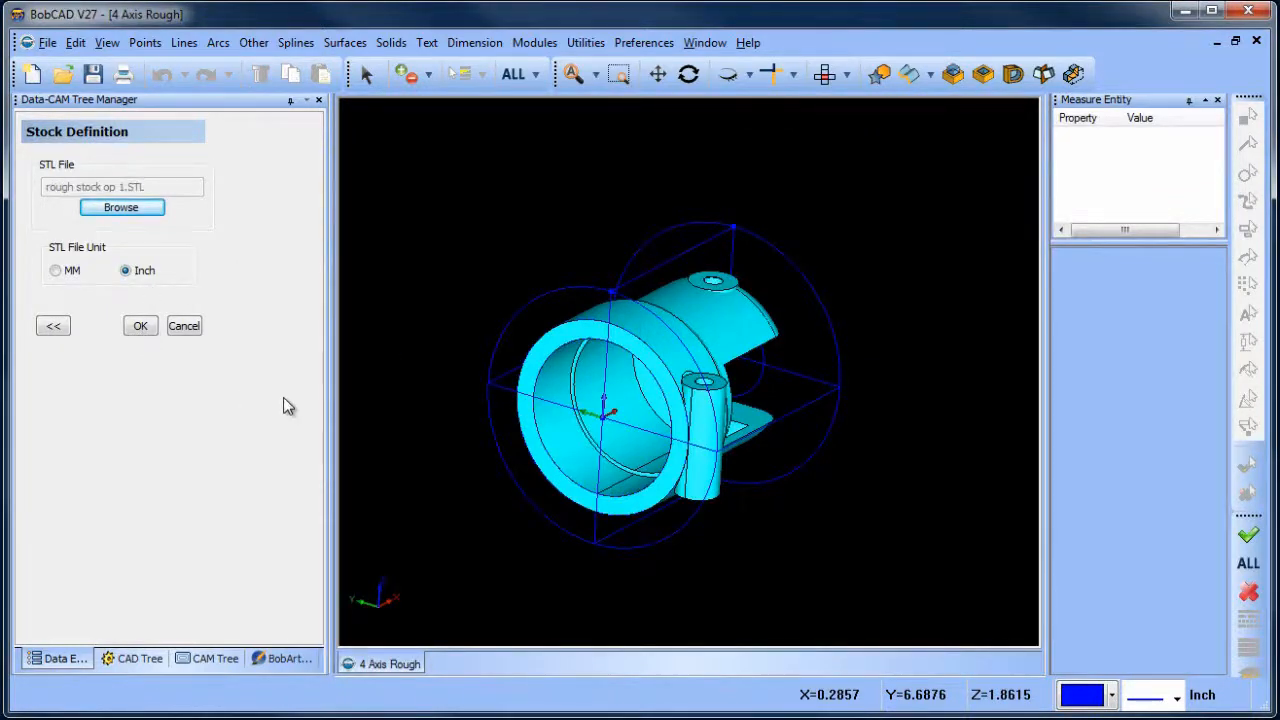
click(140, 324)
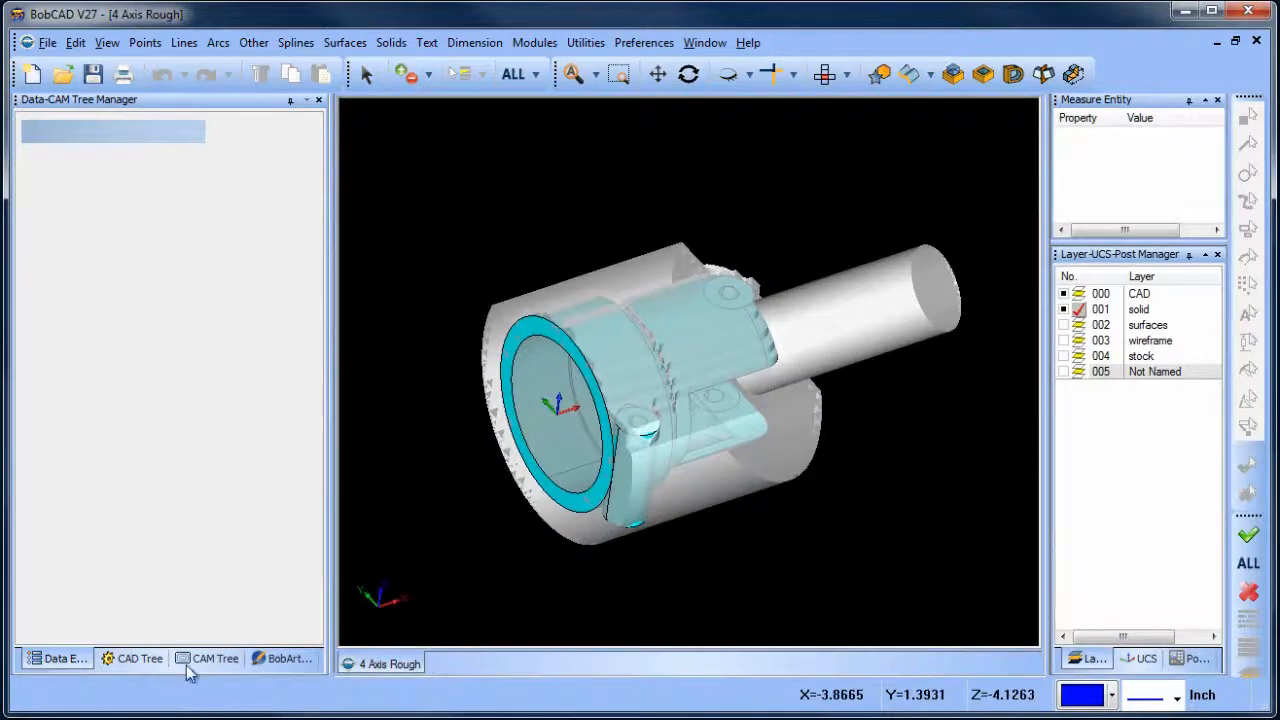
Compute the second Advanced Rough toolpath from the STL stock and inspect its passes around the part.
right_click(174, 430)
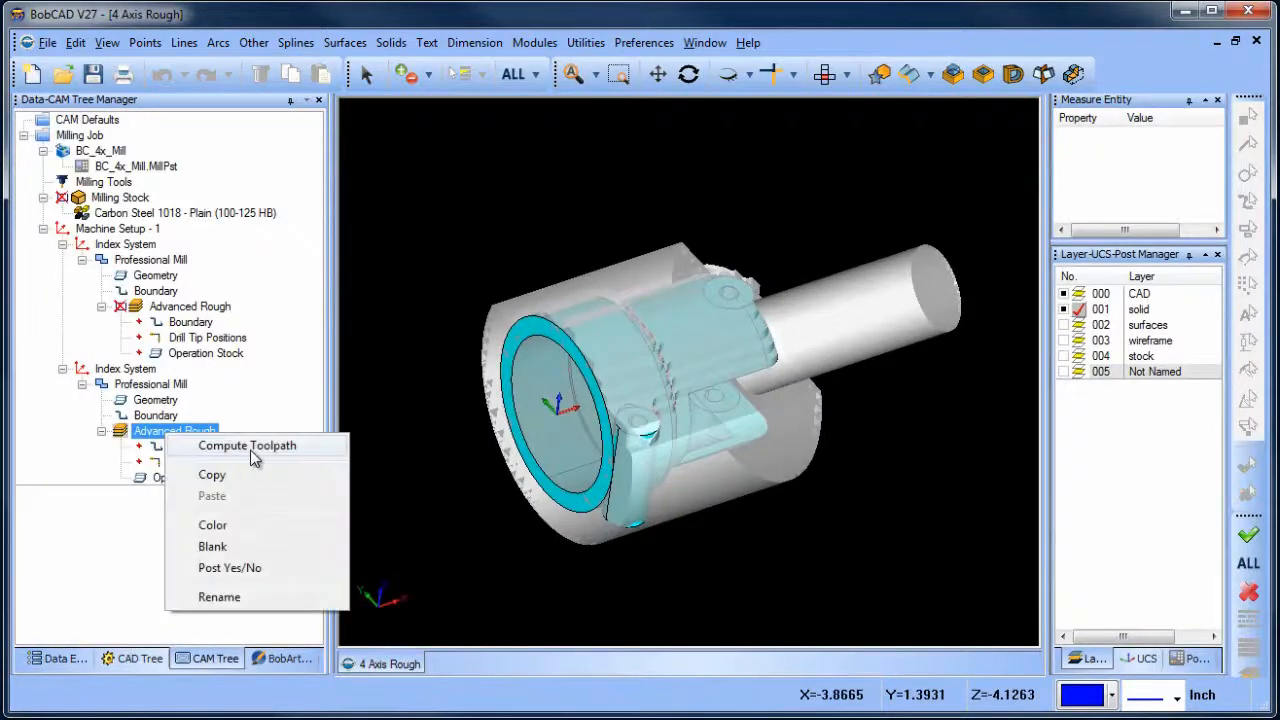
click(248, 444)
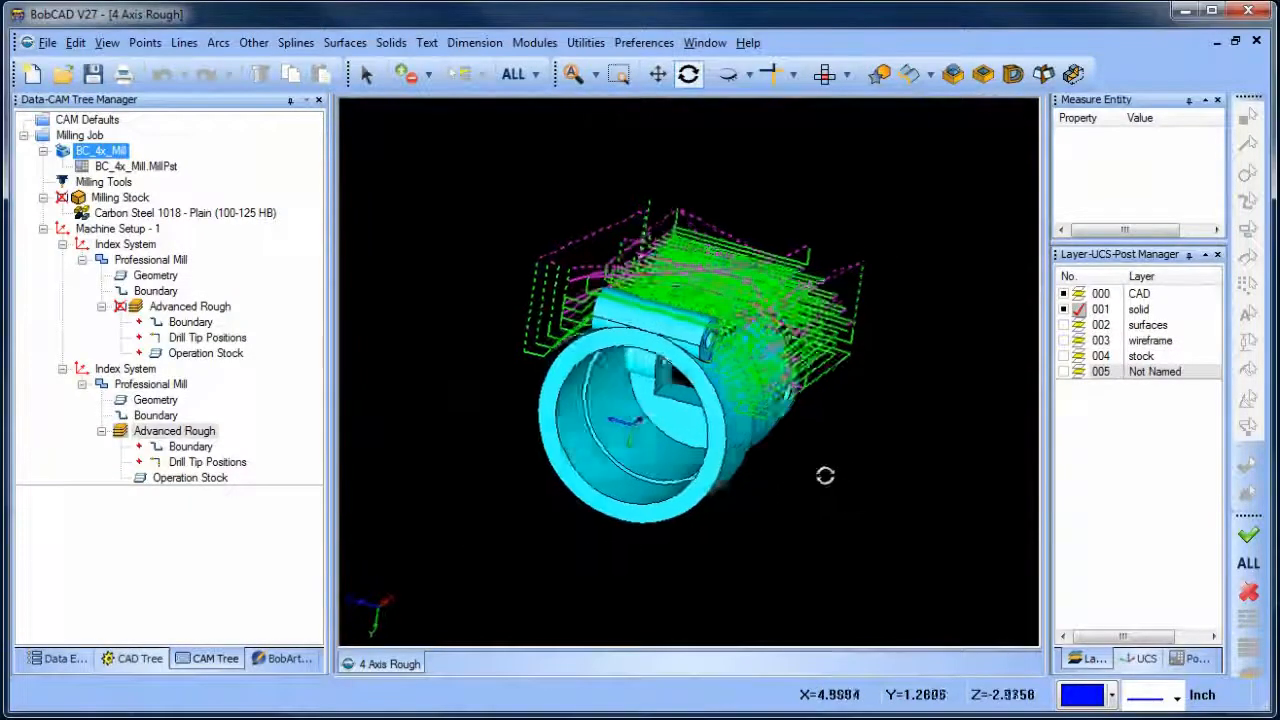
drag(824, 476, 756, 492)
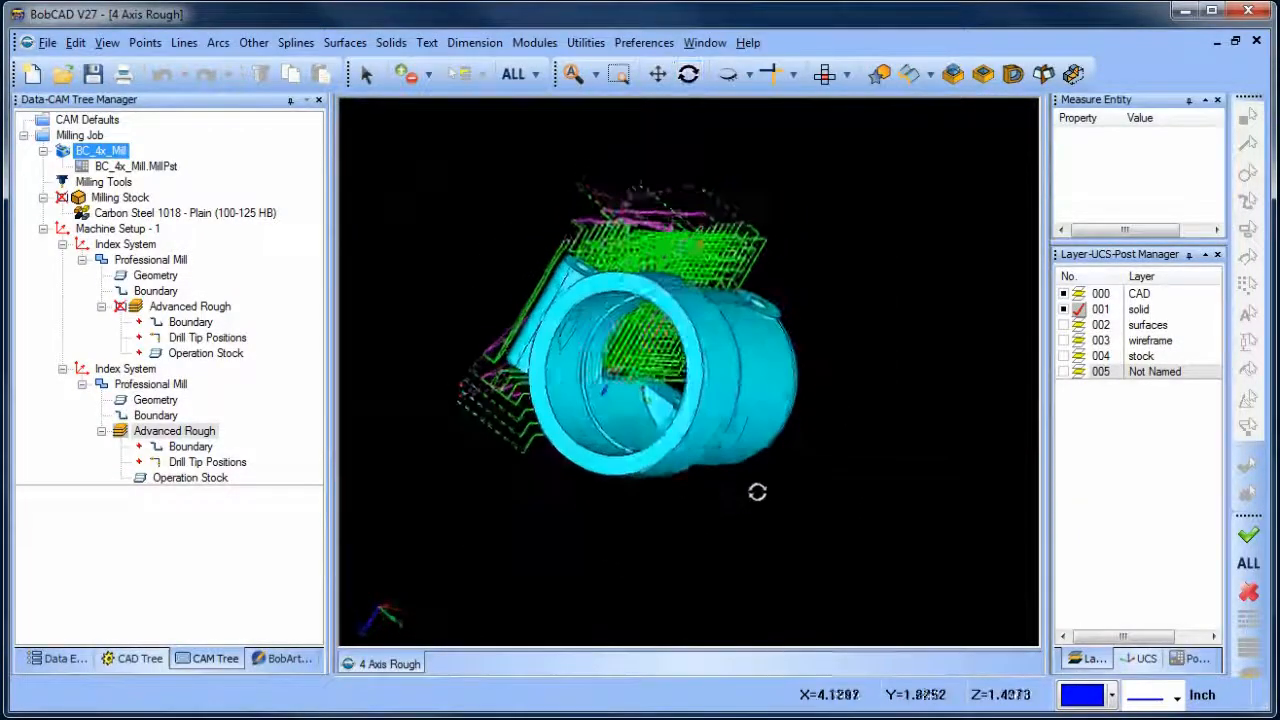